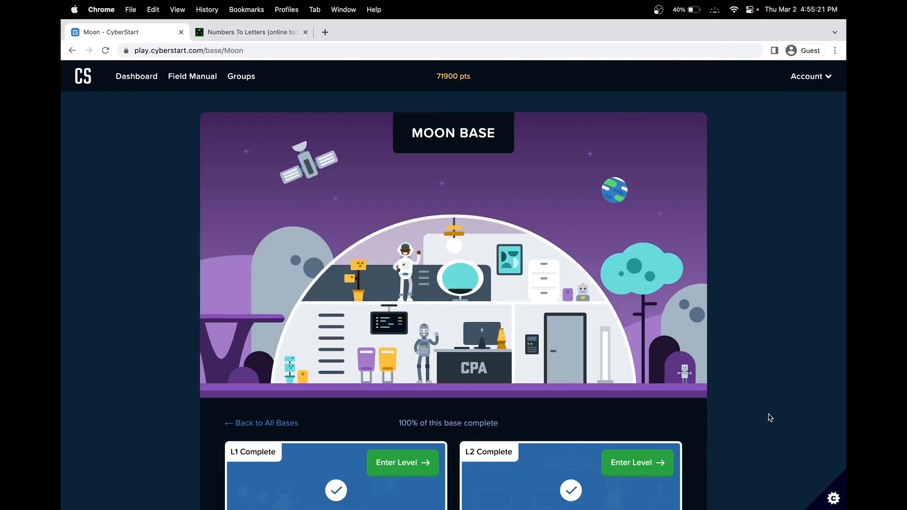
mouse_move(486, 255)
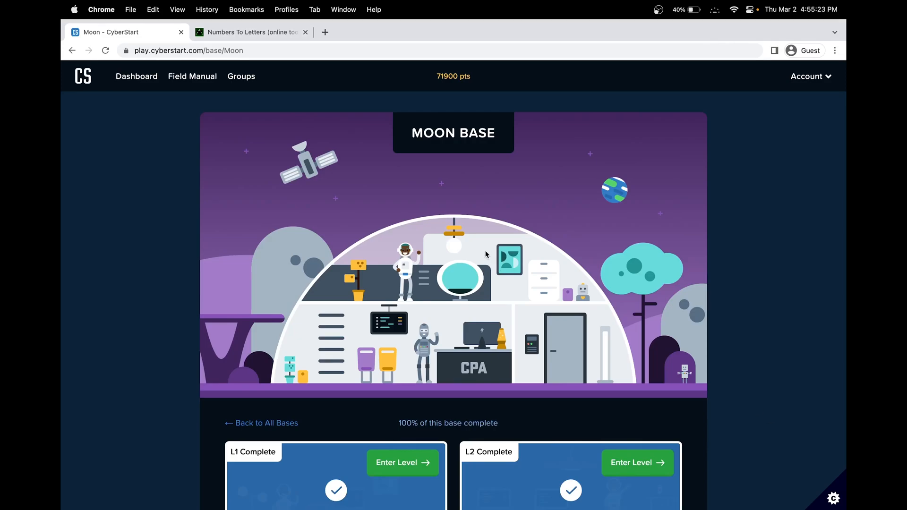
- Enter Moon Base Level 1 from its L1 Complete card
click(397, 462)
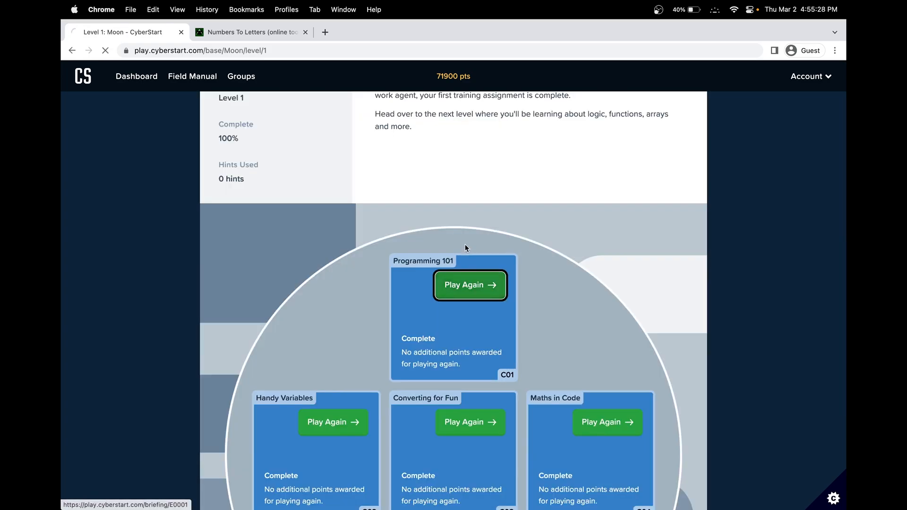
- Replay the Programming 101 challenge to view its editor and briefing
click(470, 285)
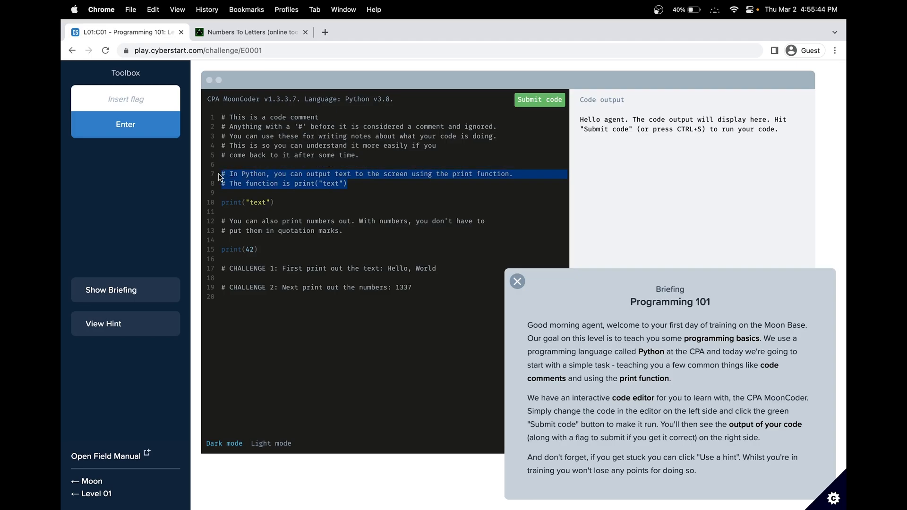
mouse_move(327, 195)
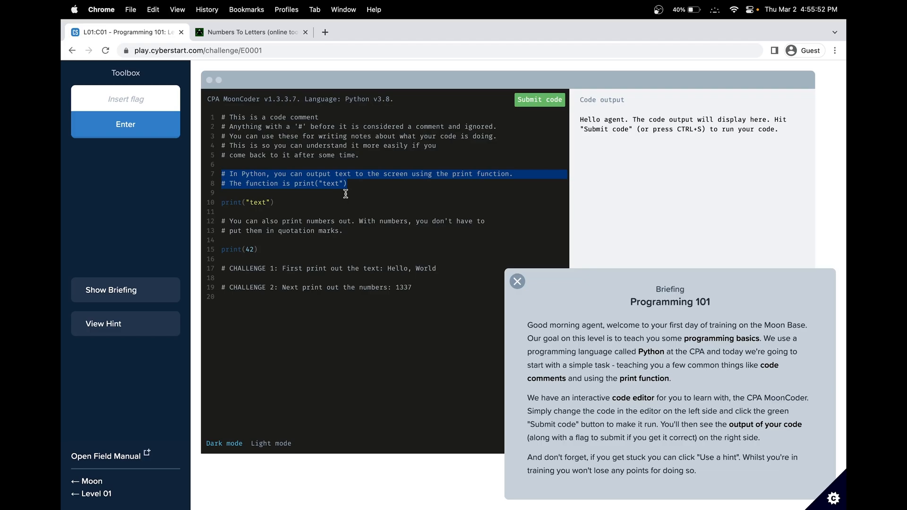
mouse_move(355, 209)
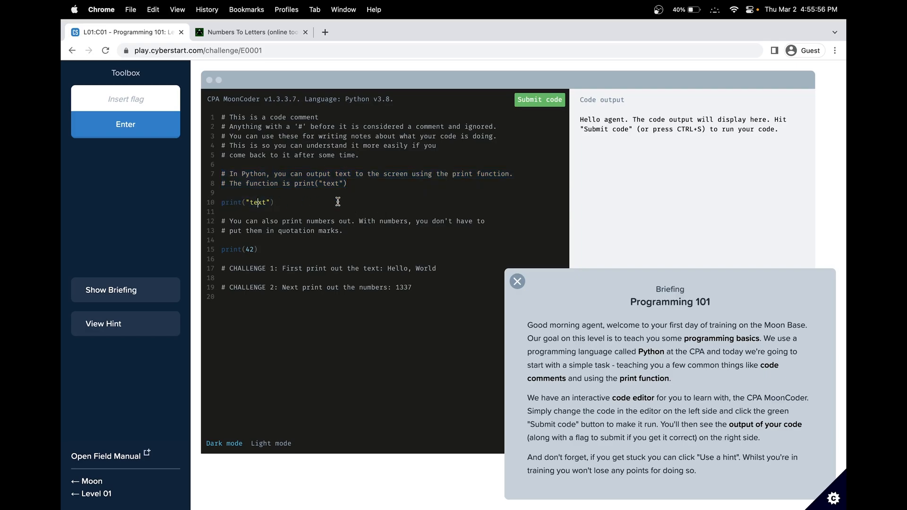
- Run the starter code, printing "text" and 42, then close the Briefing panel
click(539, 99)
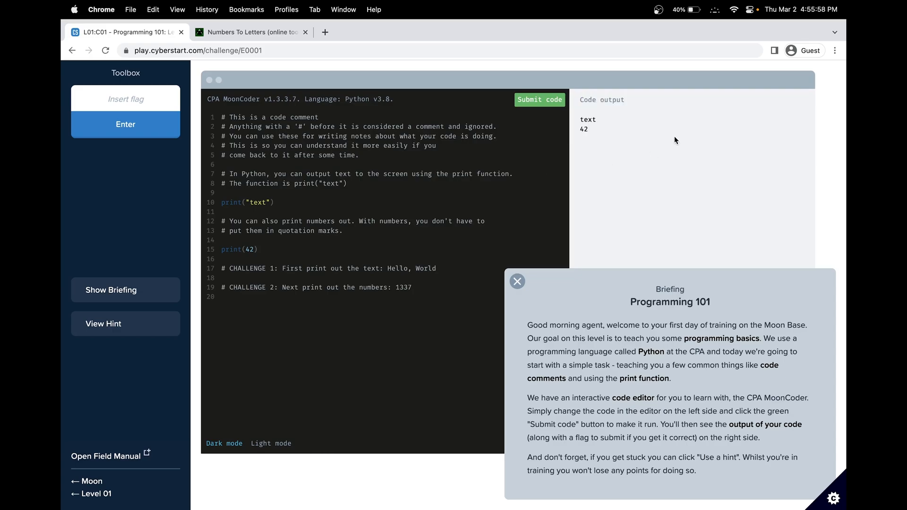
click(518, 281)
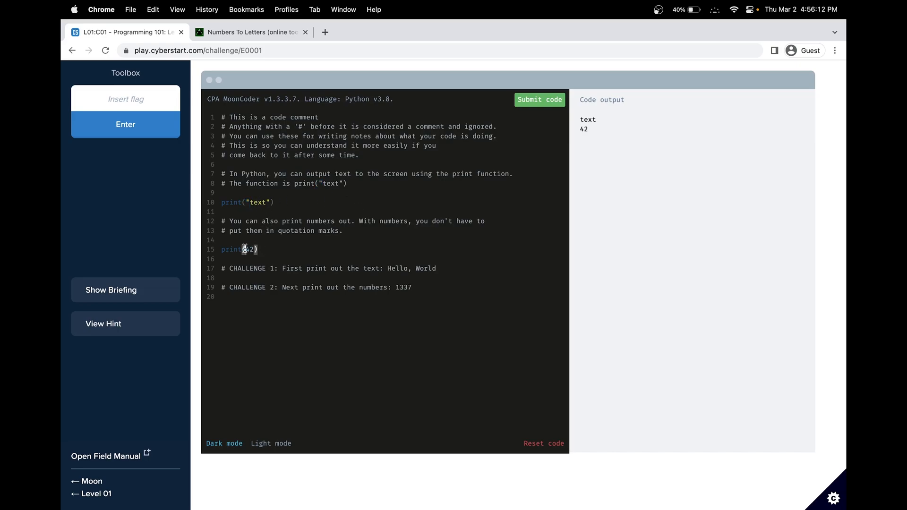
mouse_move(258, 220)
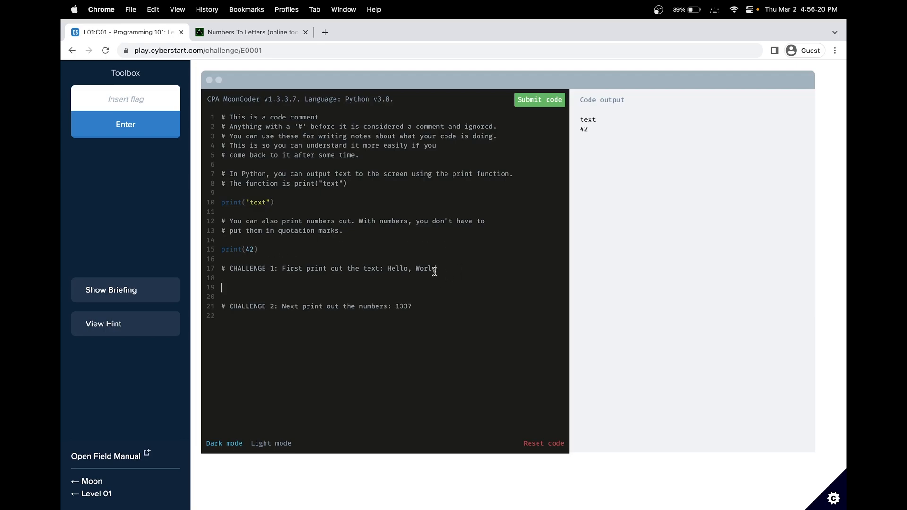
- Write print("Hello, World") and print(1337), run the code, and submit the earned flag
double_click(412, 268)
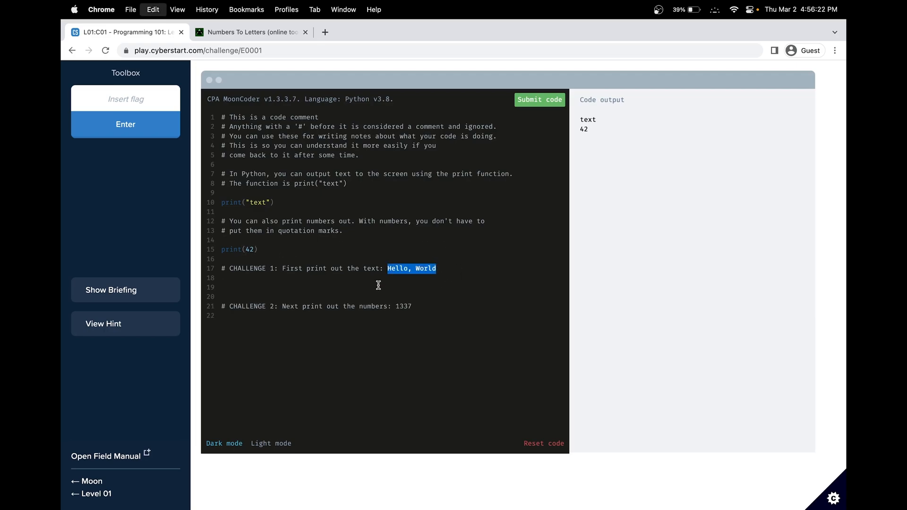
text(print()
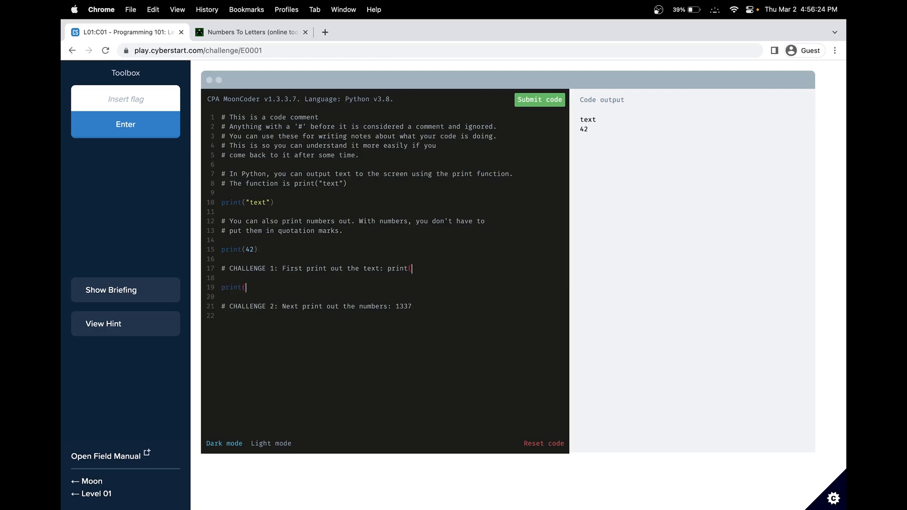
text("Hello, World)
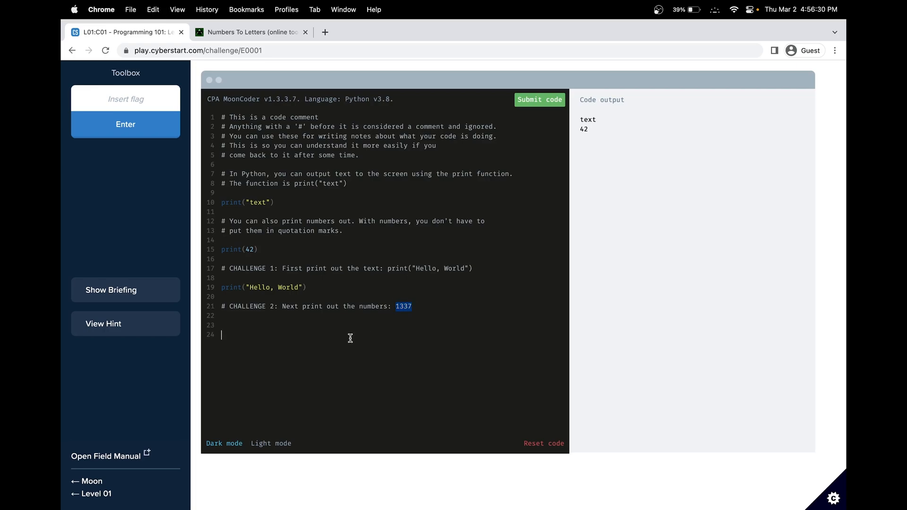
text(print()
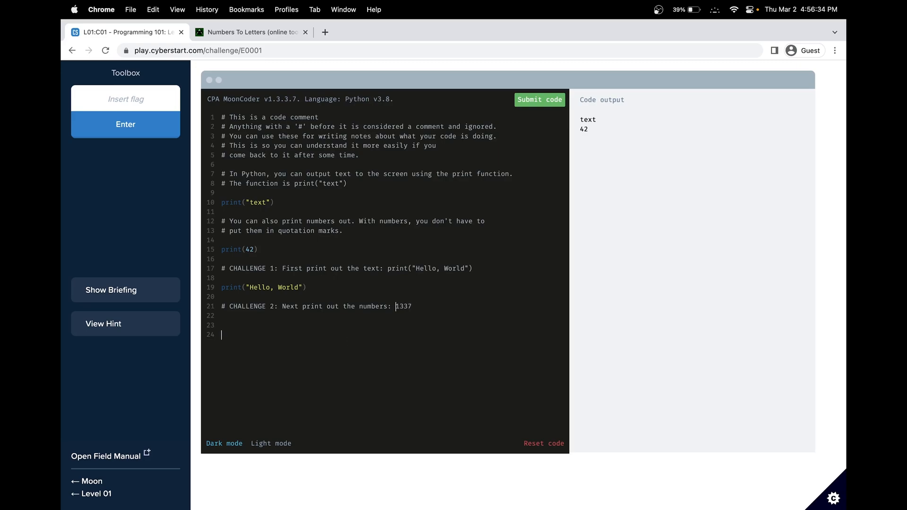
text(print()
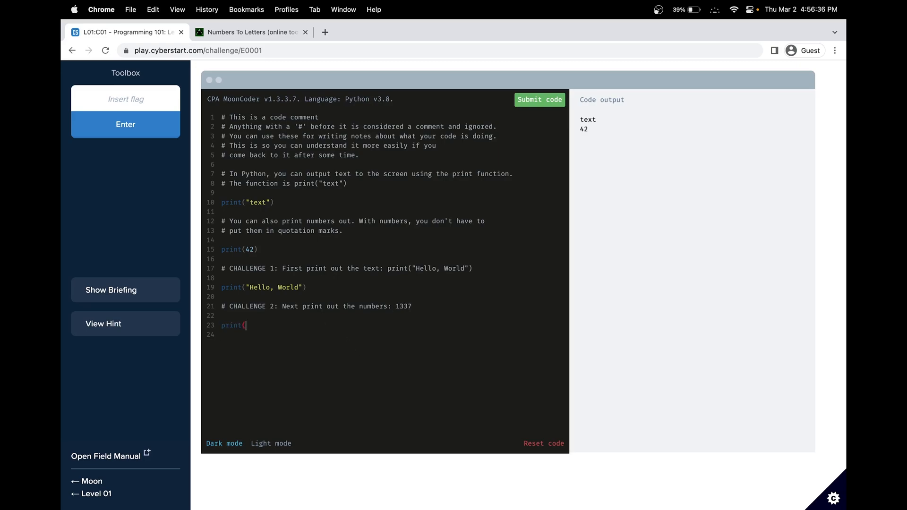
text(1337))
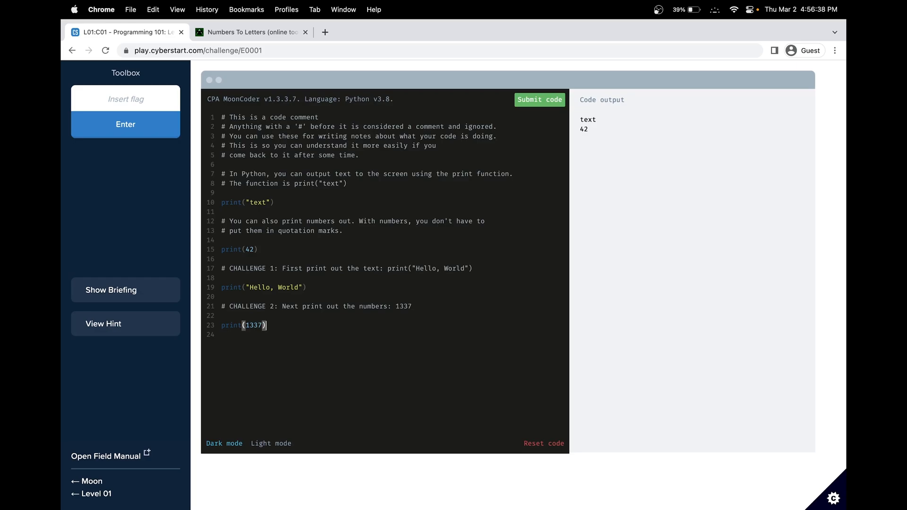
click(539, 99)
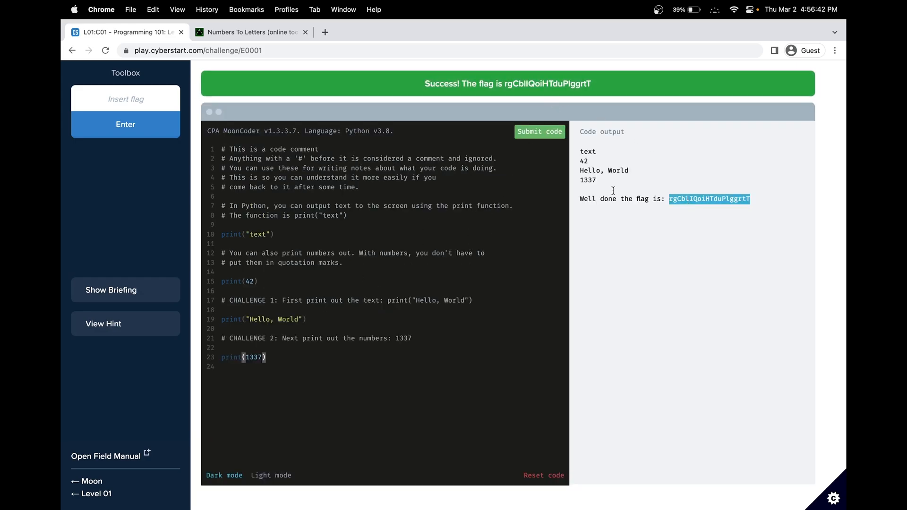
click(125, 124)
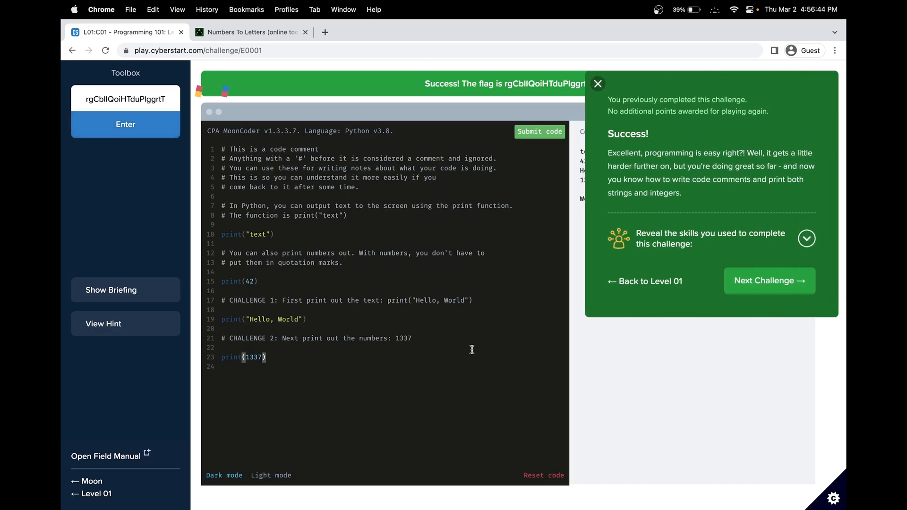